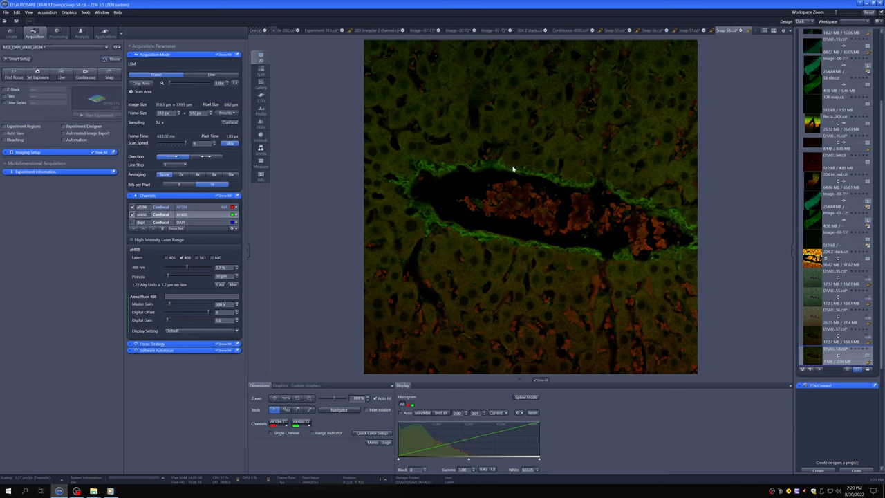
mouse_move(429, 211)
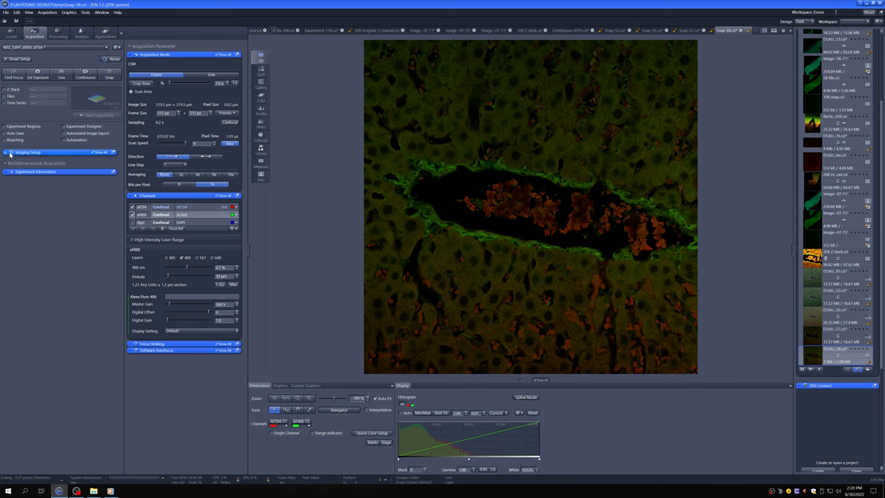
Show the detector and track configuration for the live tissue scan
click(27, 151)
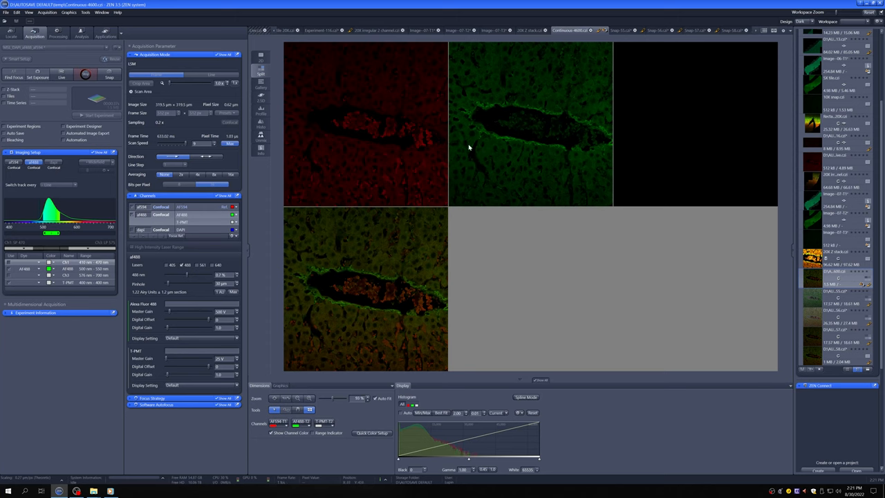
mouse_move(725, 174)
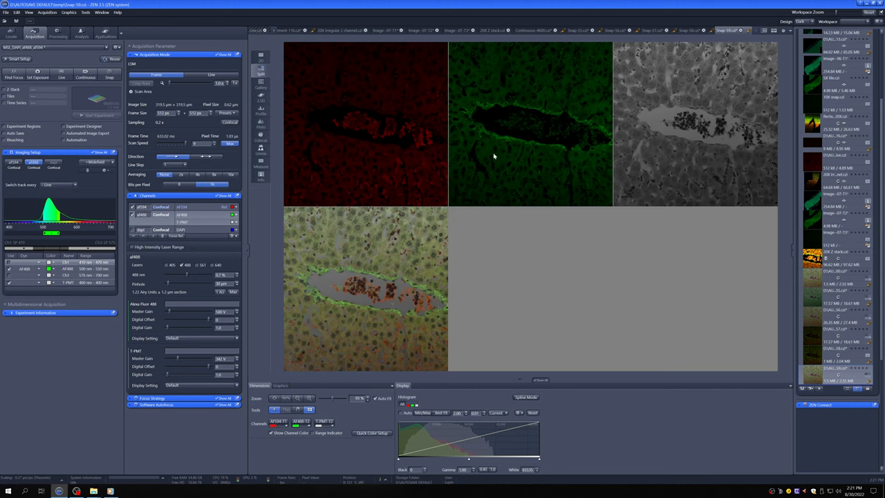
mouse_move(247, 238)
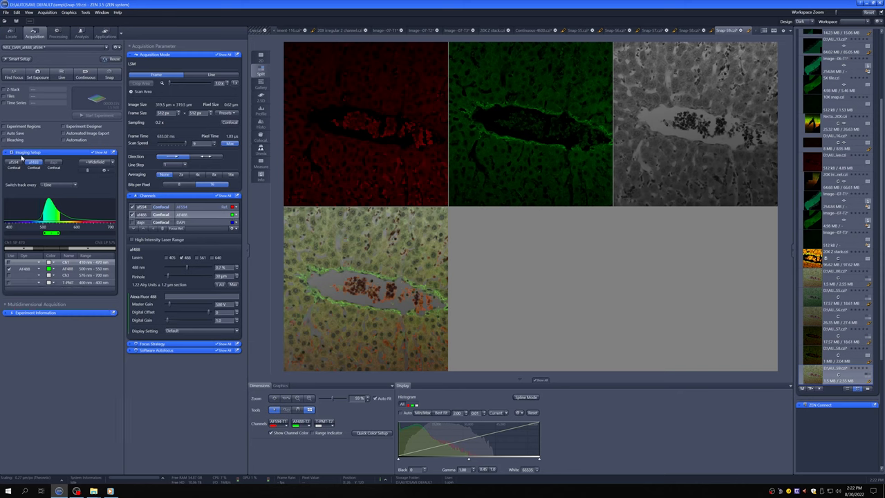
Uncheck the T-PMT transmitted-light channel in the Imaging Setup track
click(28, 152)
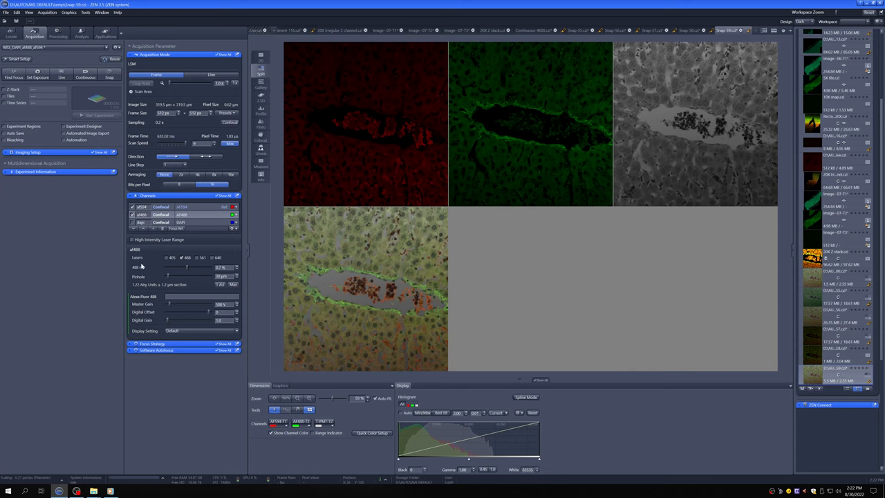
mouse_move(144, 259)
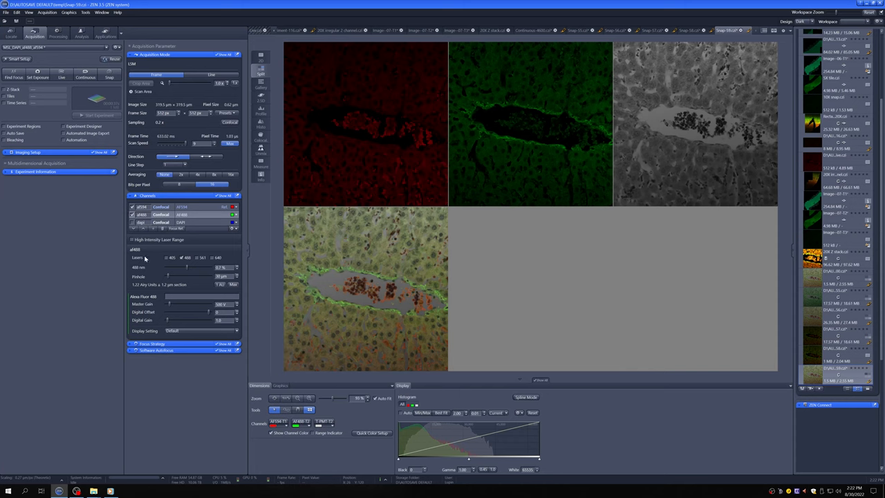